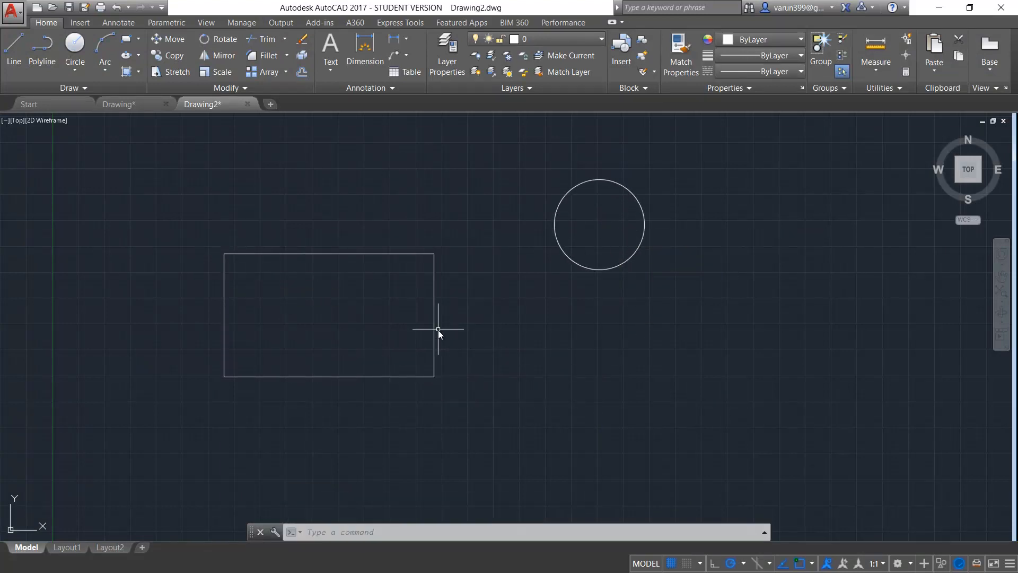
mouse_move(386, 344)
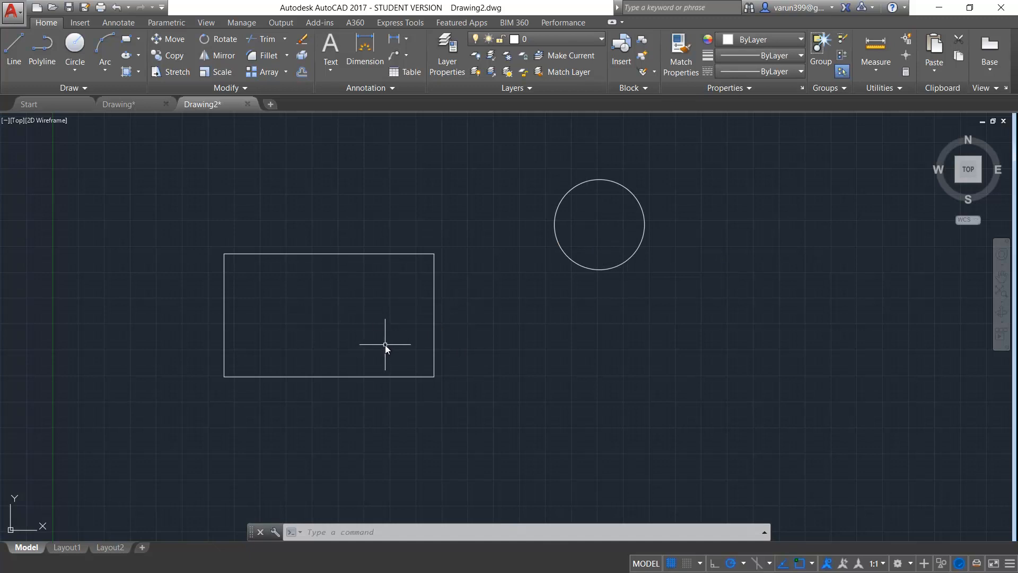
mouse_move(402, 338)
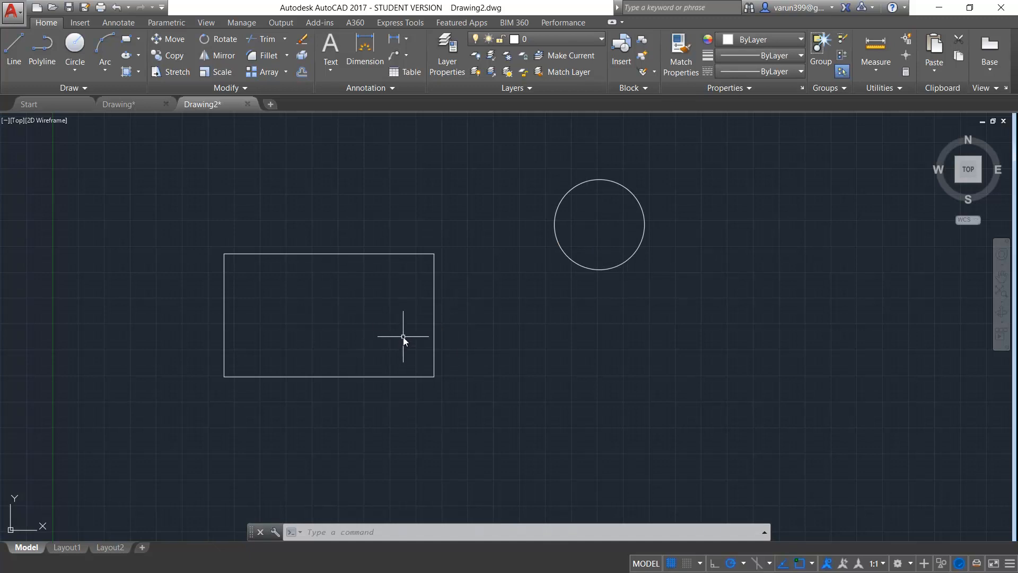
Draw lines joining the rectangle's edge midpoints, then erase the two dividing lines.
click(13, 49)
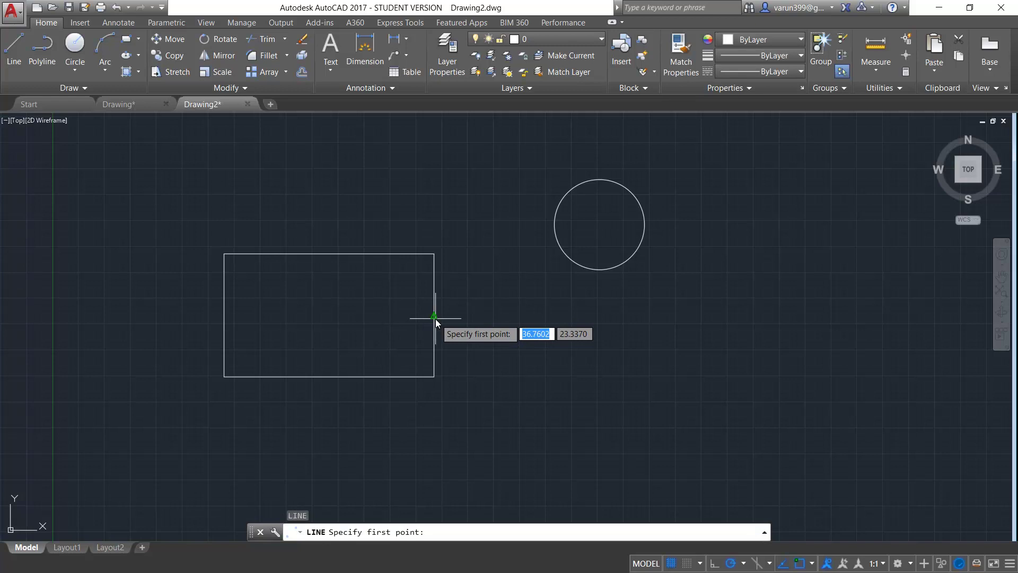
click(434, 317)
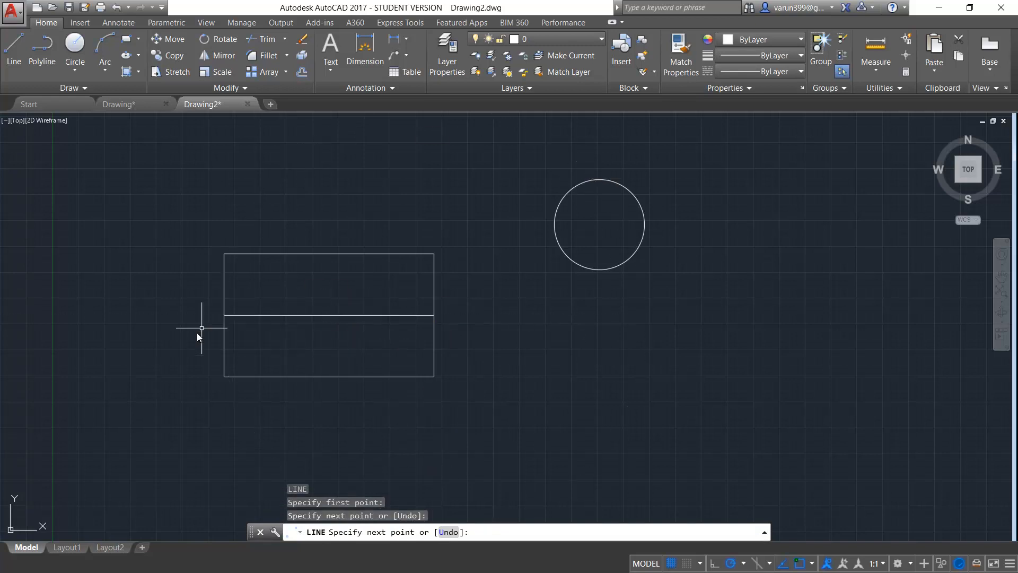
key(Escape)
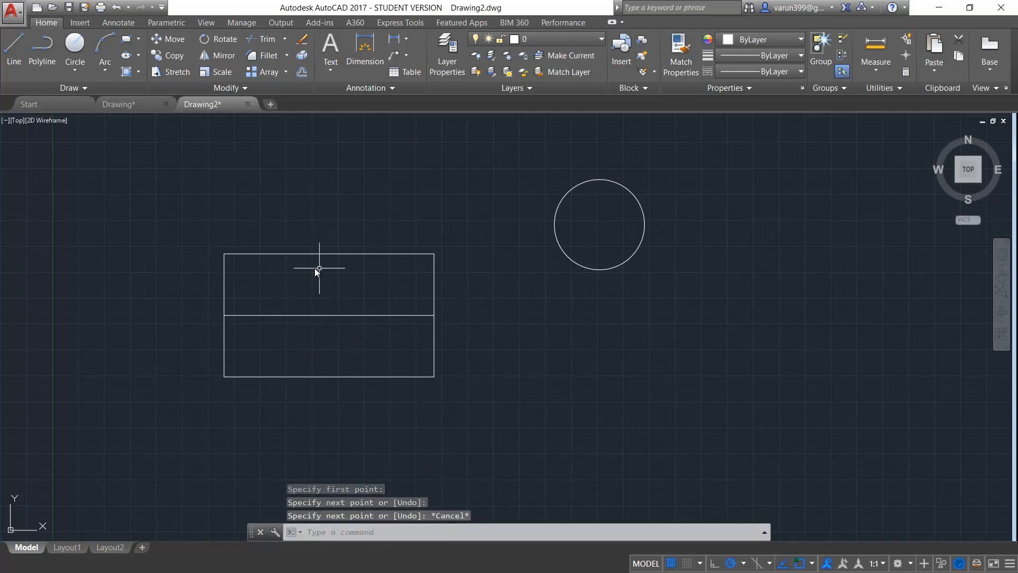
mouse_move(335, 315)
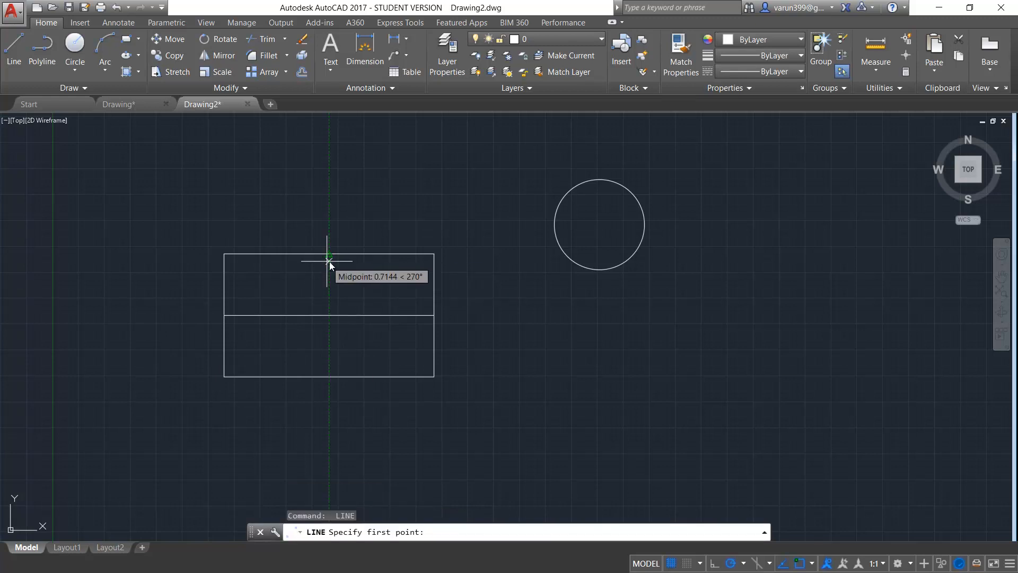
click(328, 256)
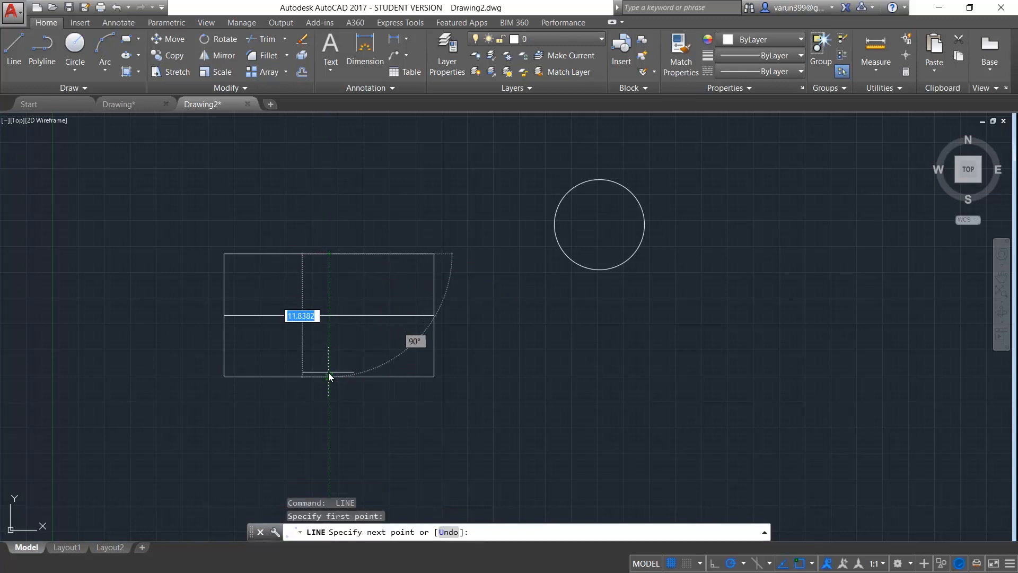
key(Escape)
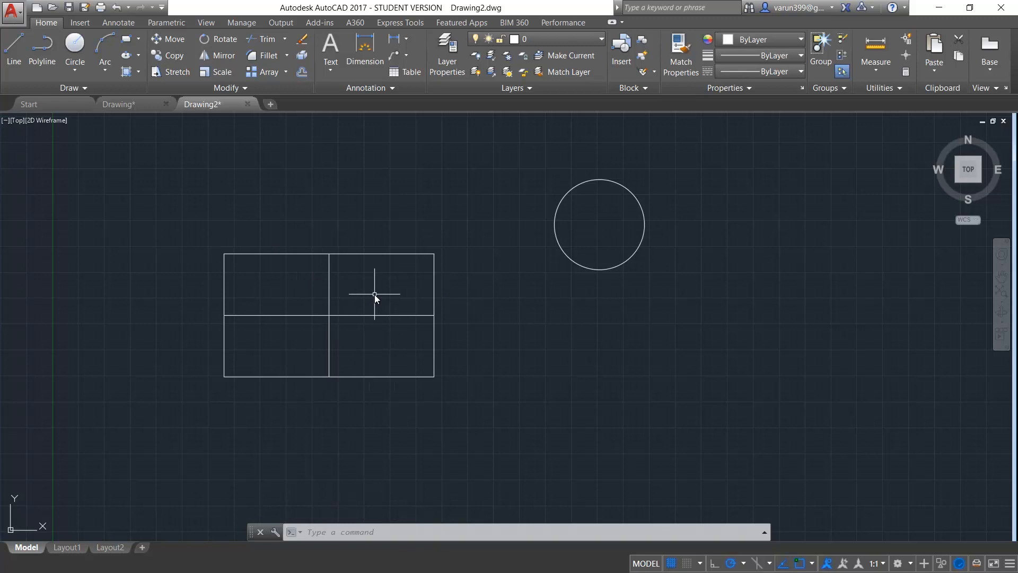
click(374, 294)
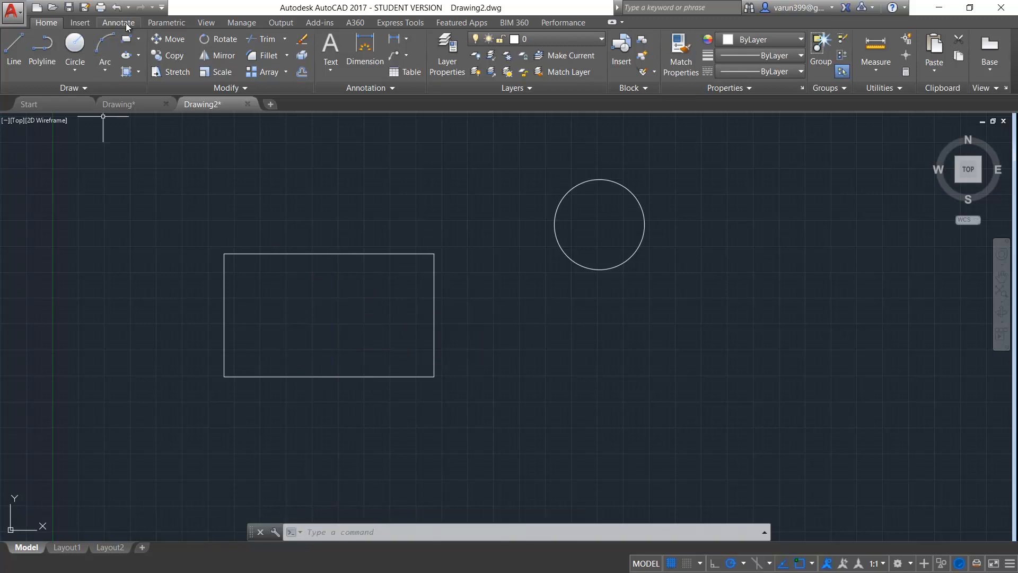
Add a centerline between the rectangle's top and bottom edges.
click(118, 22)
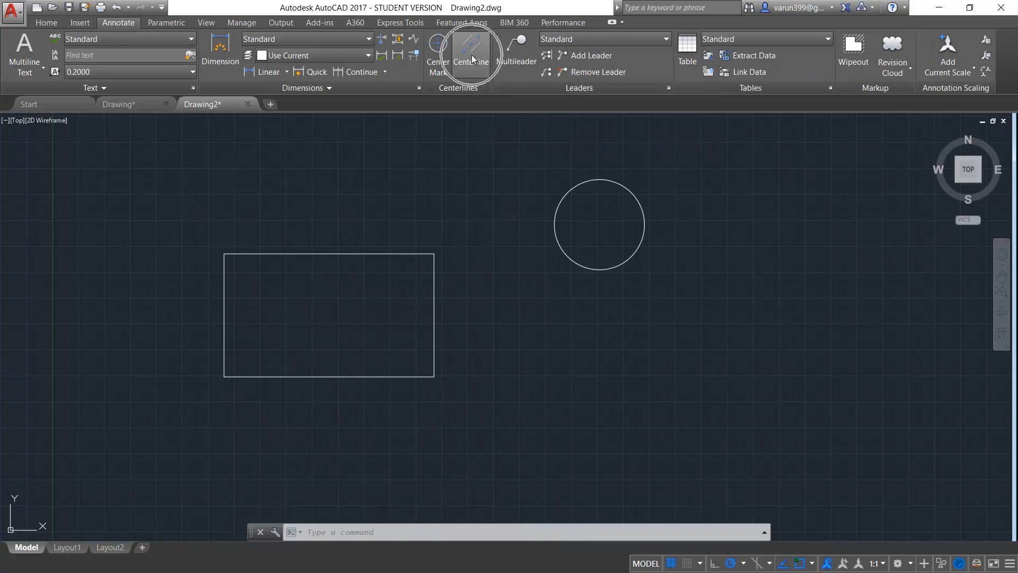
click(472, 48)
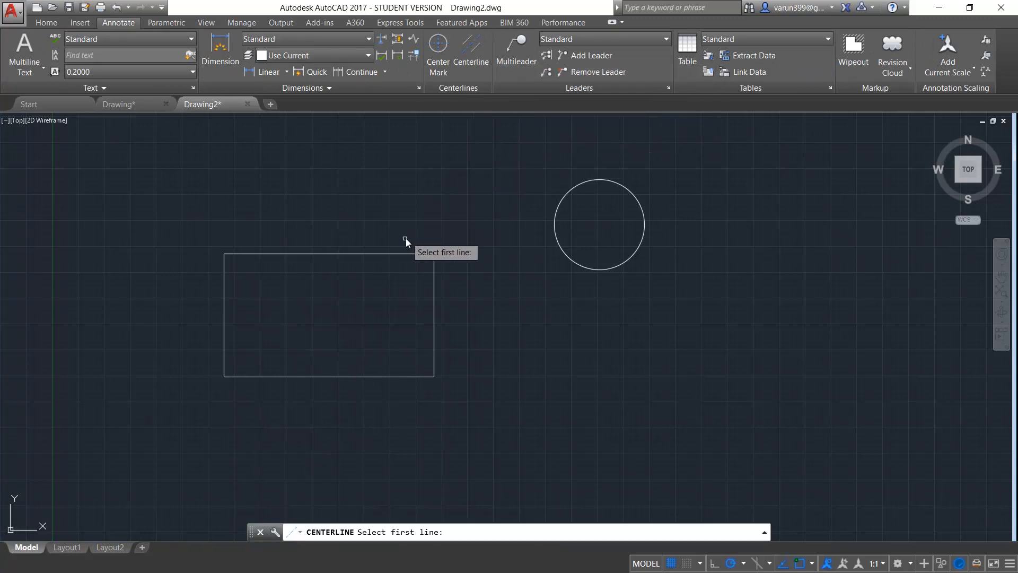
click(328, 254)
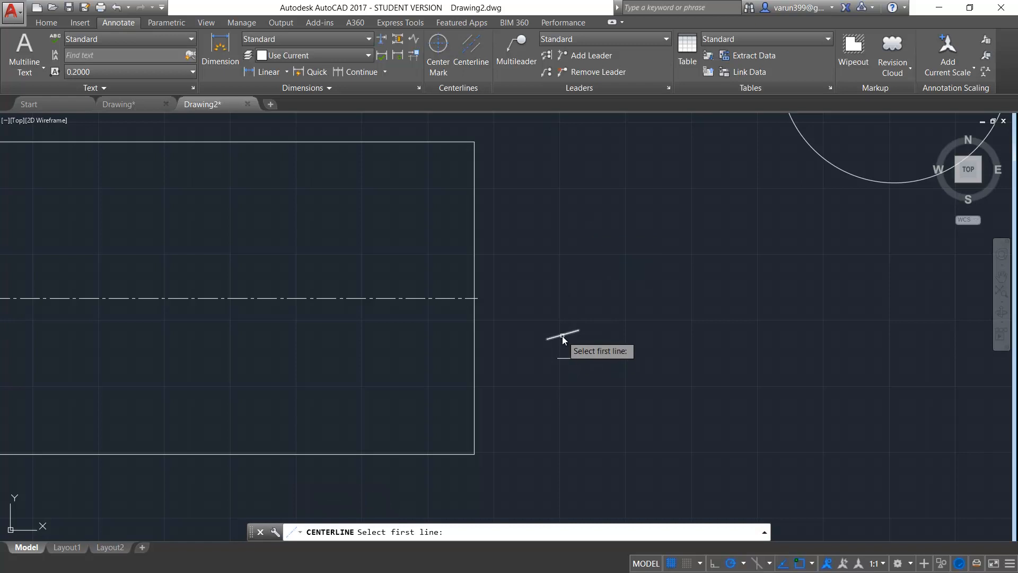
click(562, 338)
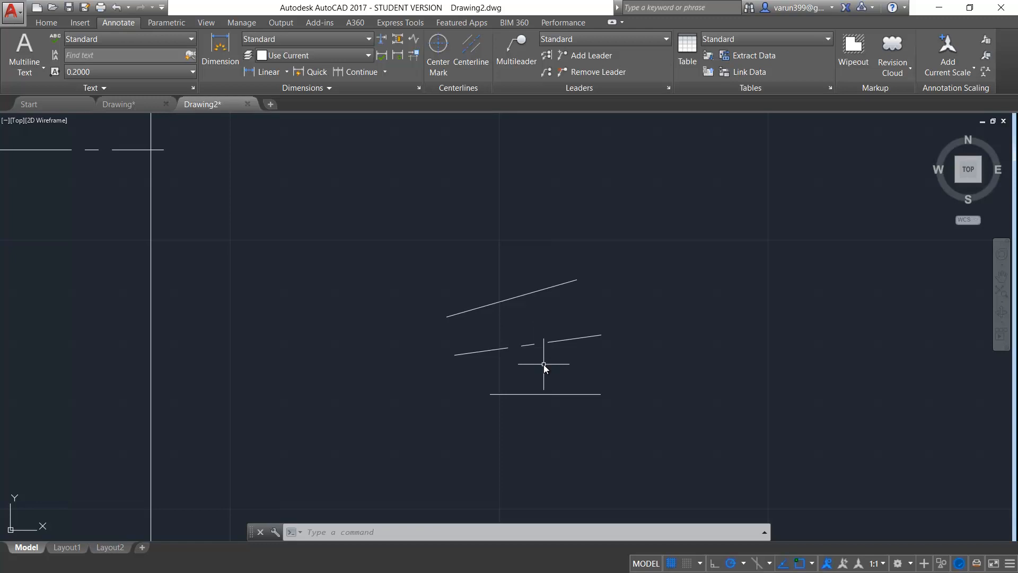
mouse_move(550, 364)
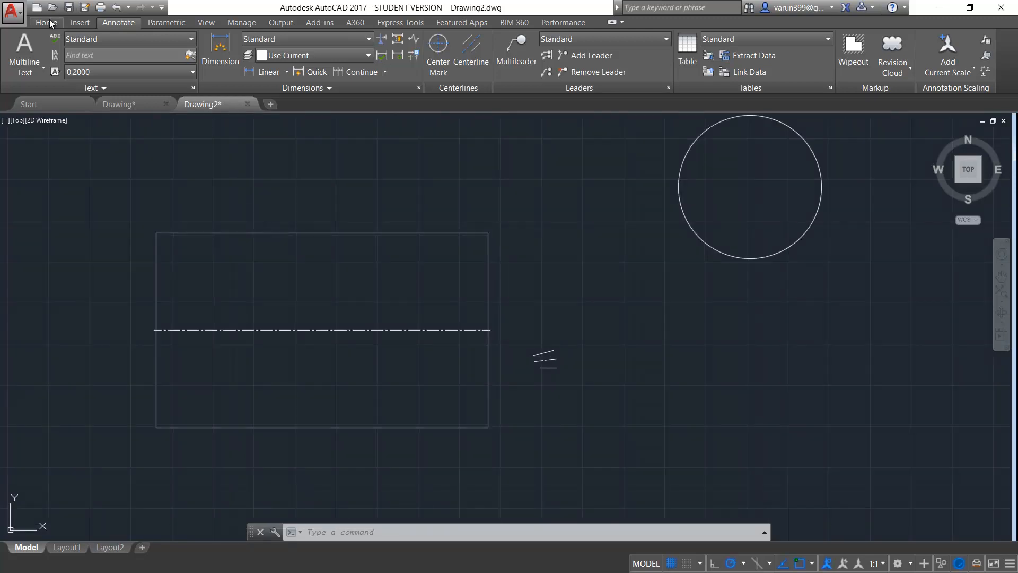
Add a vertical centerline between the rectangle's left and right side edges.
click(46, 22)
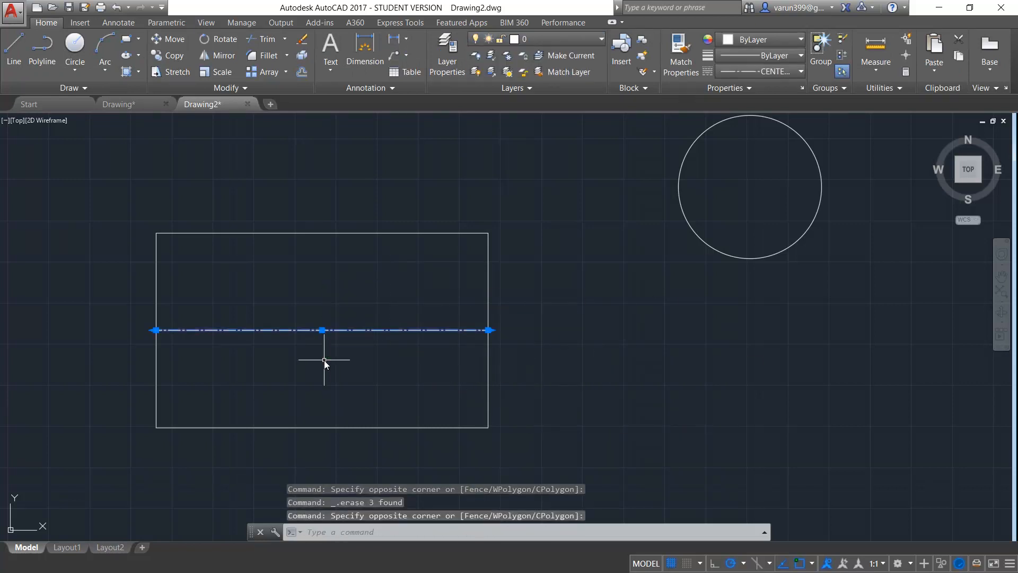
click(118, 23)
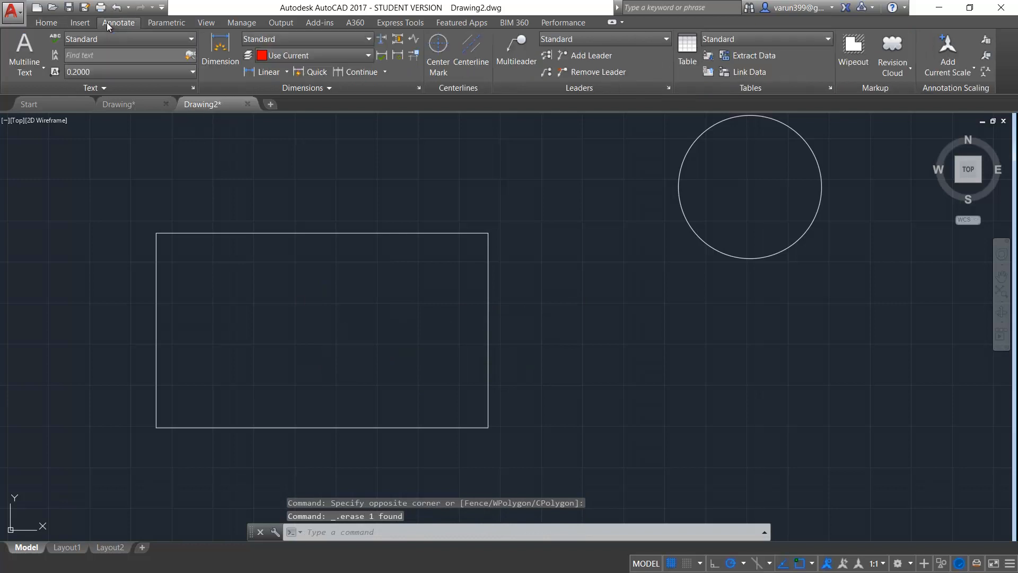
click(471, 55)
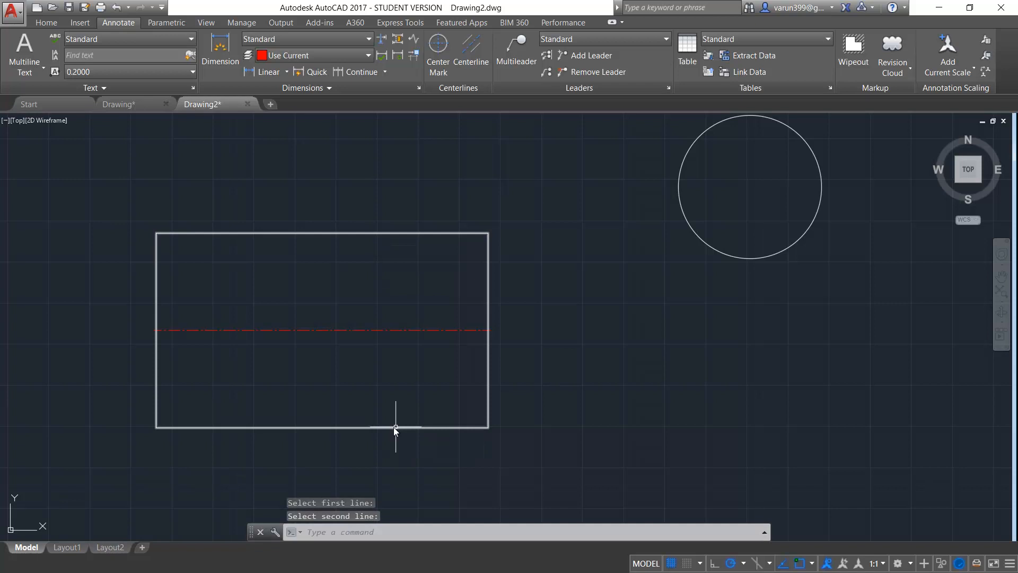
click(395, 427)
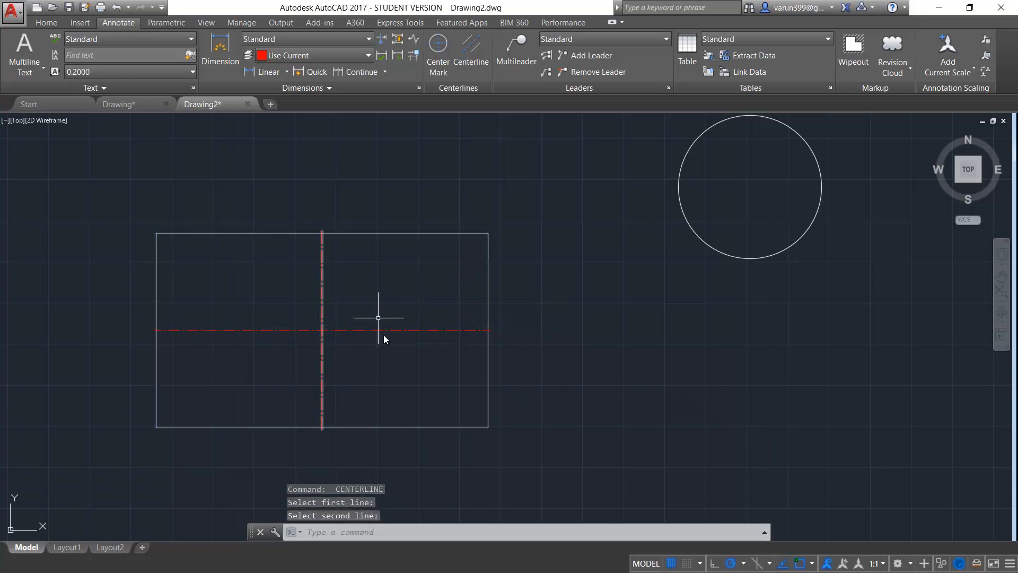
mouse_move(323, 237)
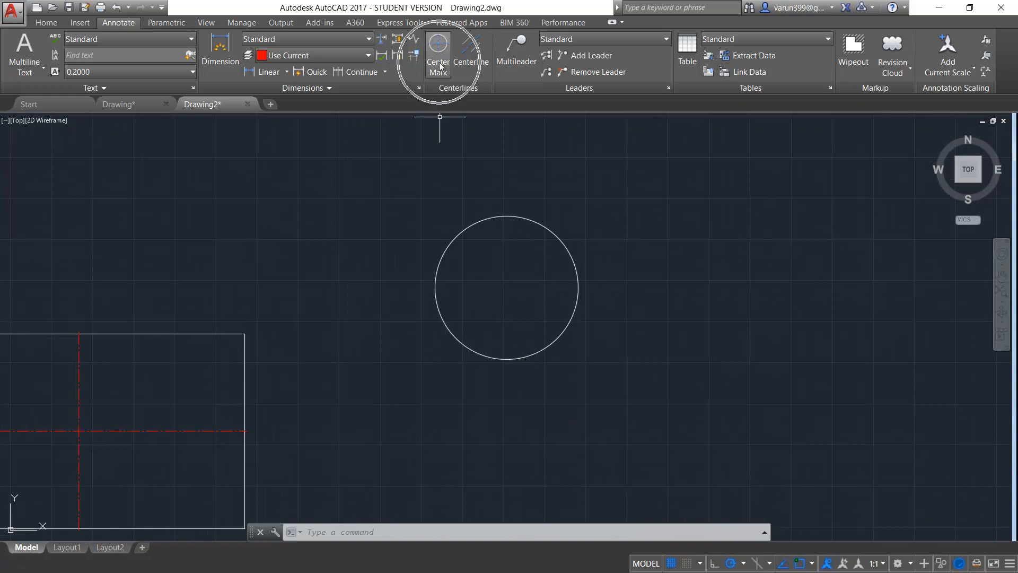
Place a red center mark on the circle with Center Mark.
click(438, 54)
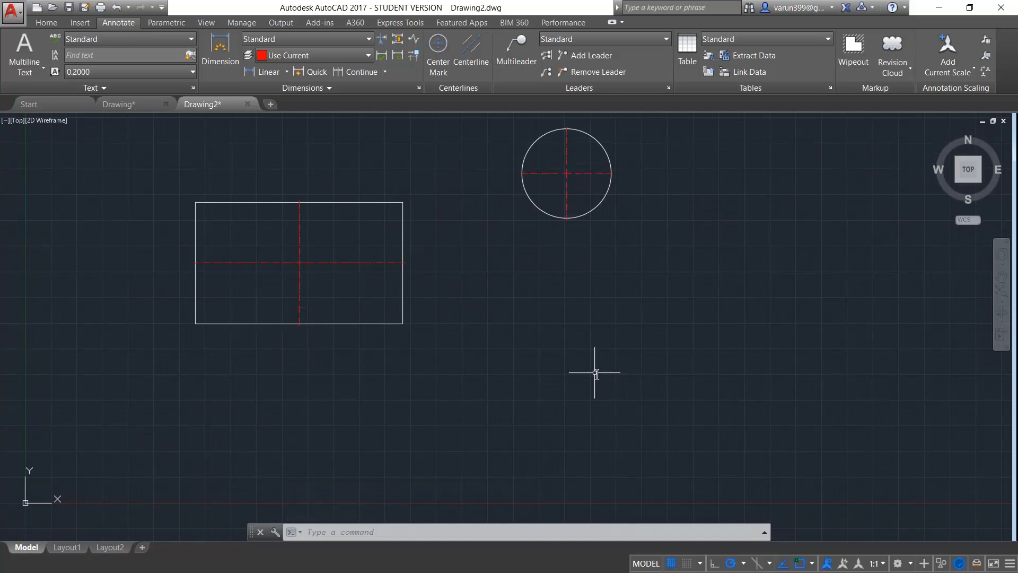
Draw a red line, then add a centerline between the slanted line and the lower line.
click(533, 401)
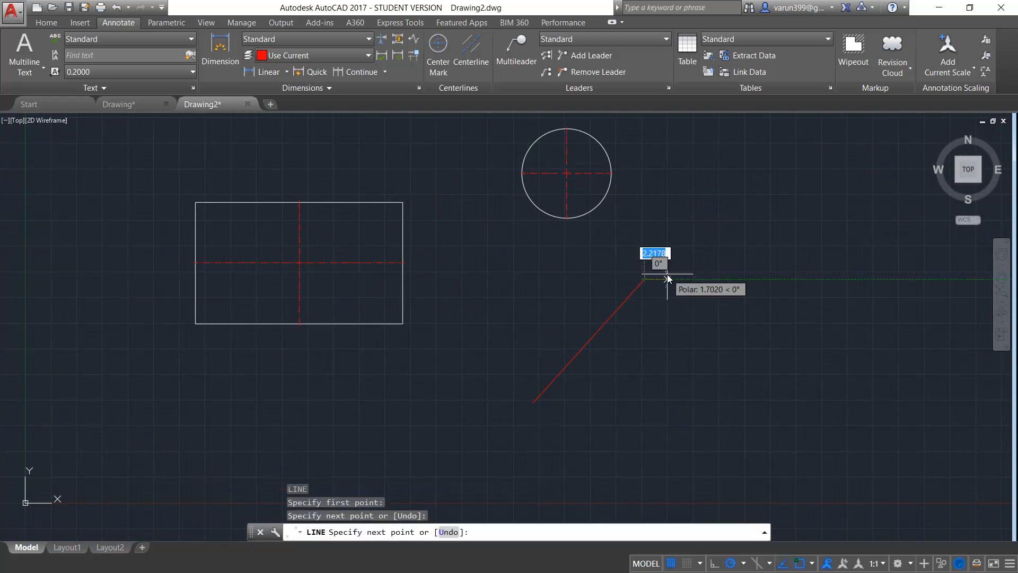
key(Escape)
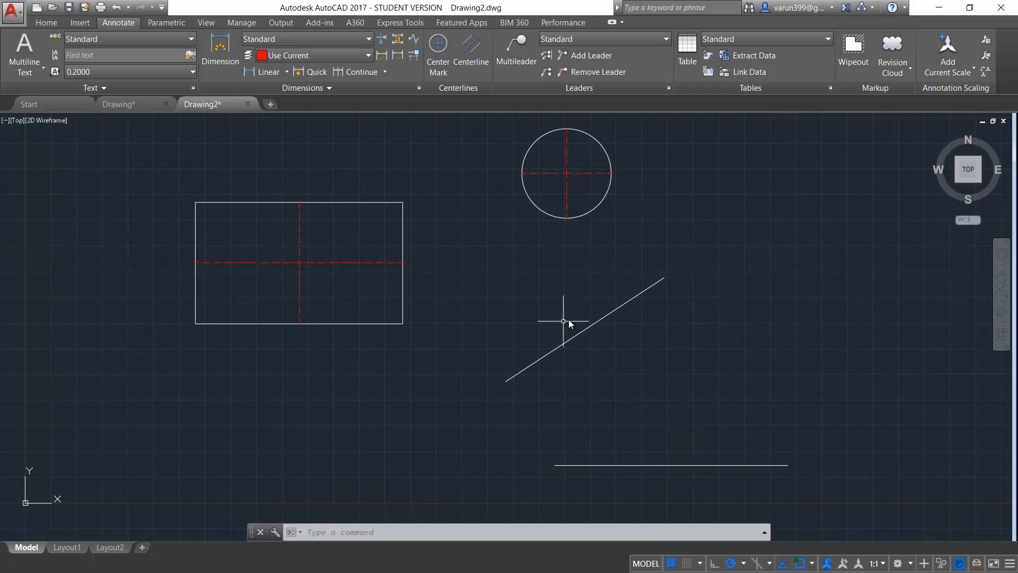
click(471, 51)
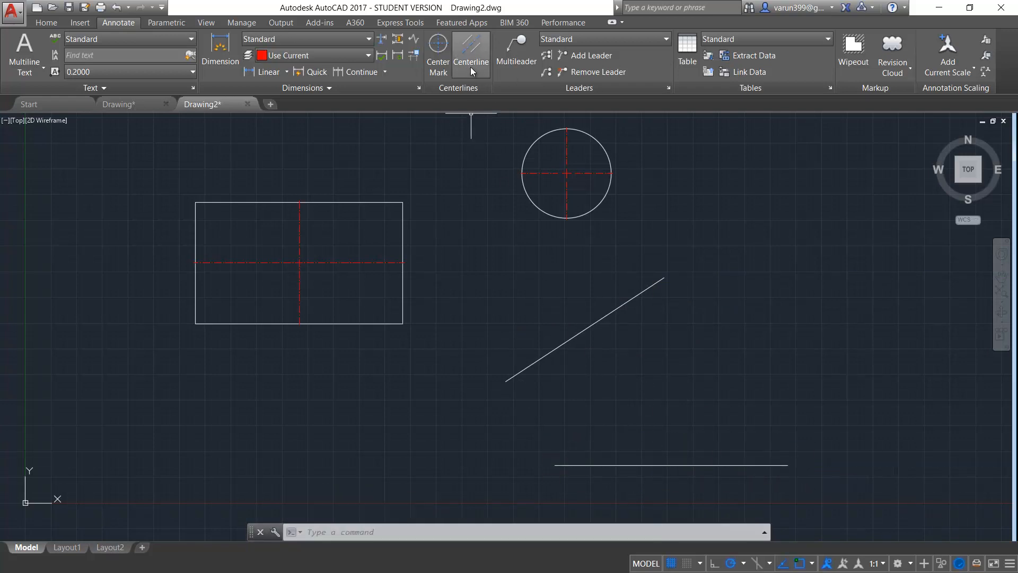
click(471, 52)
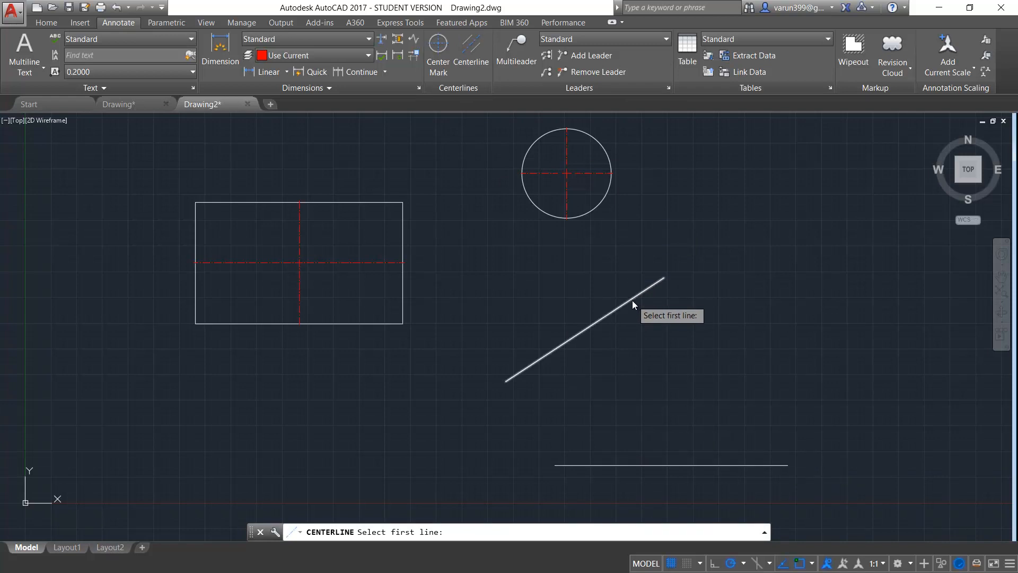
click(634, 305)
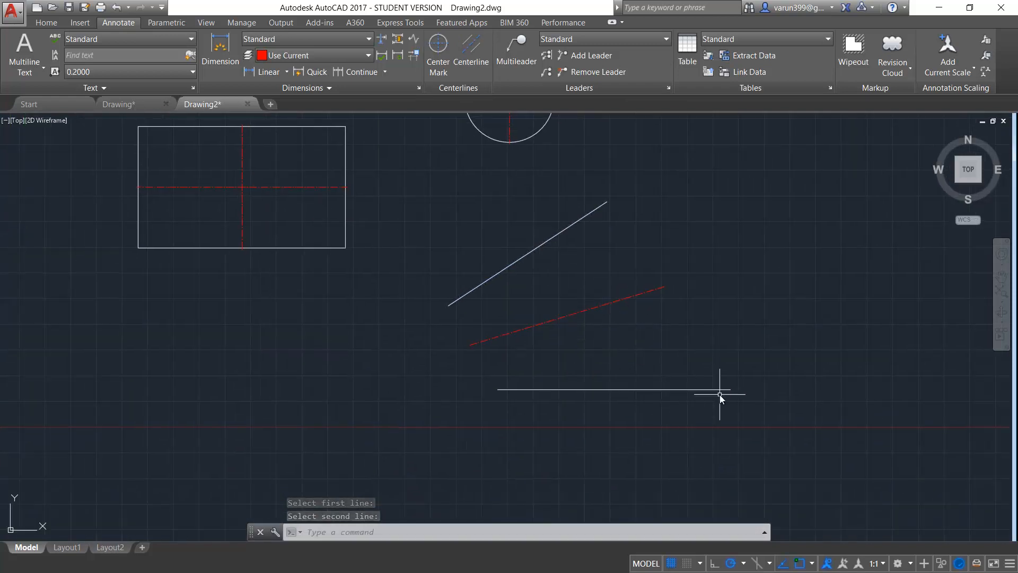
key(Escape)
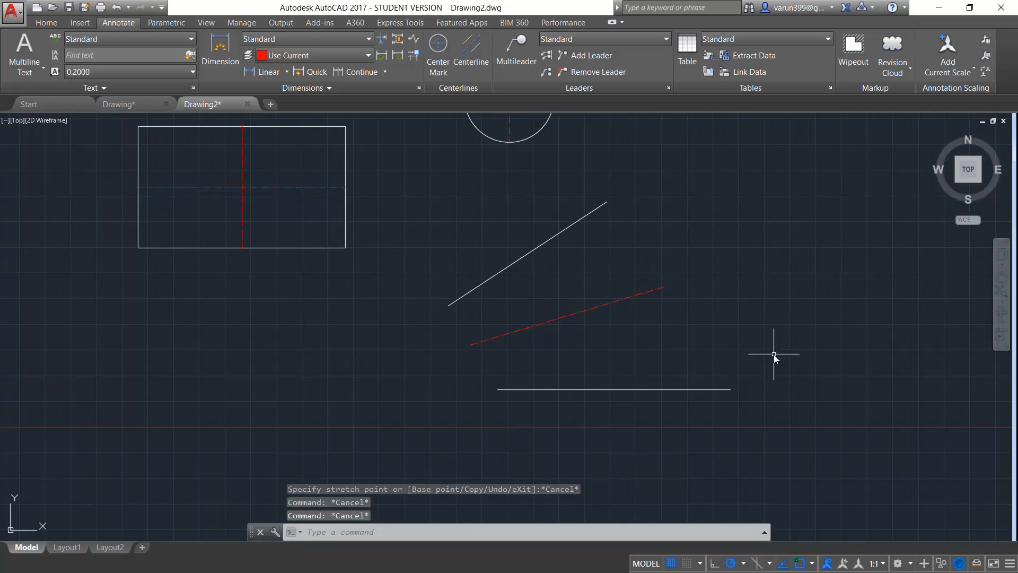
click(730, 390)
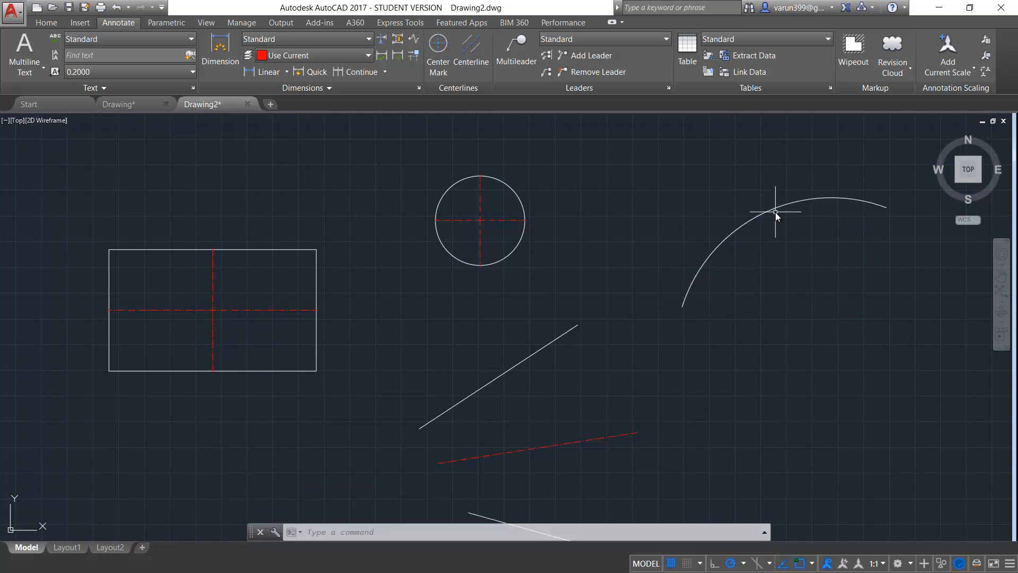
mouse_move(671, 152)
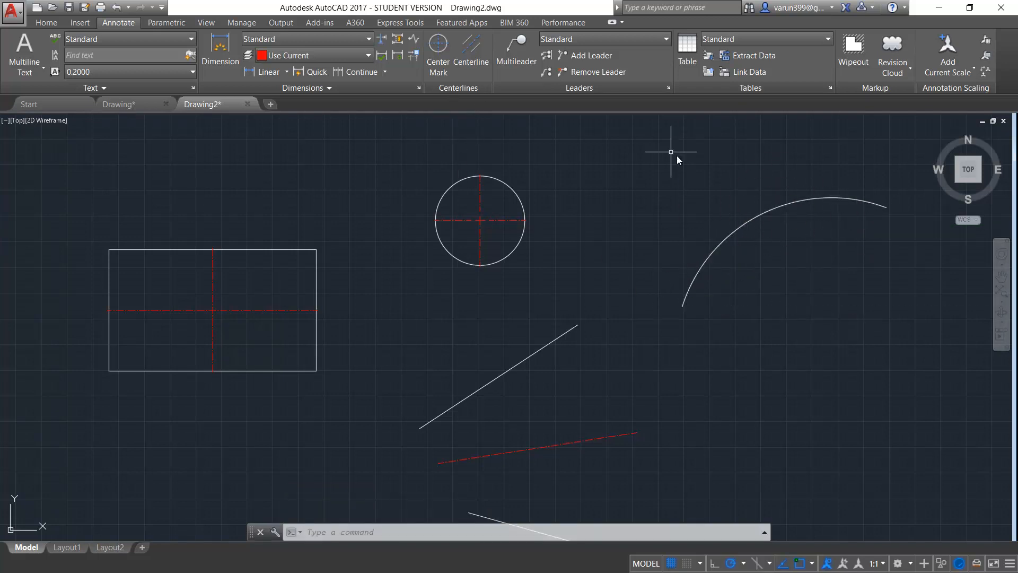
mouse_move(438, 55)
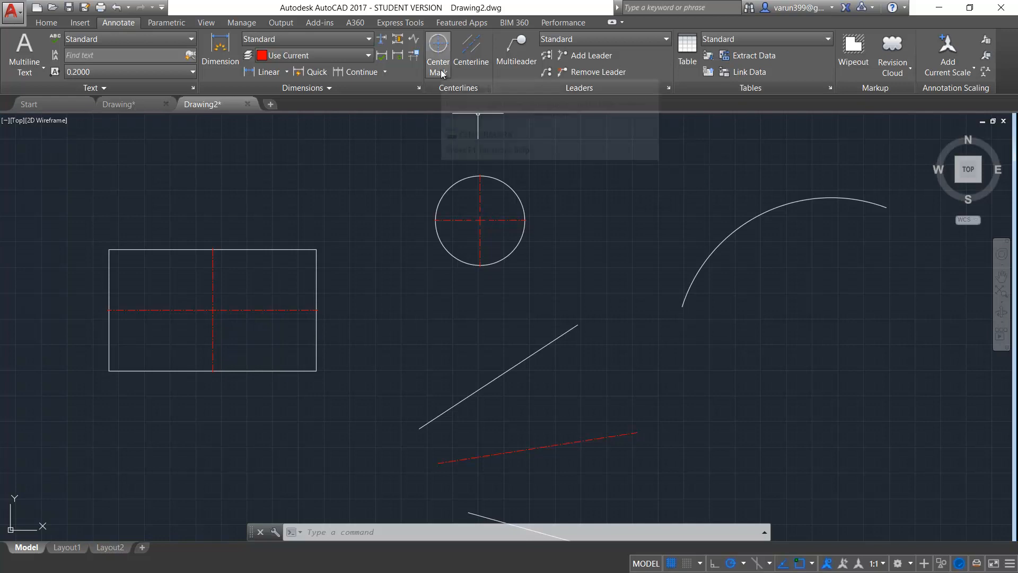
Add a red center mark to the arc, then move the arc and both lines right.
click(437, 56)
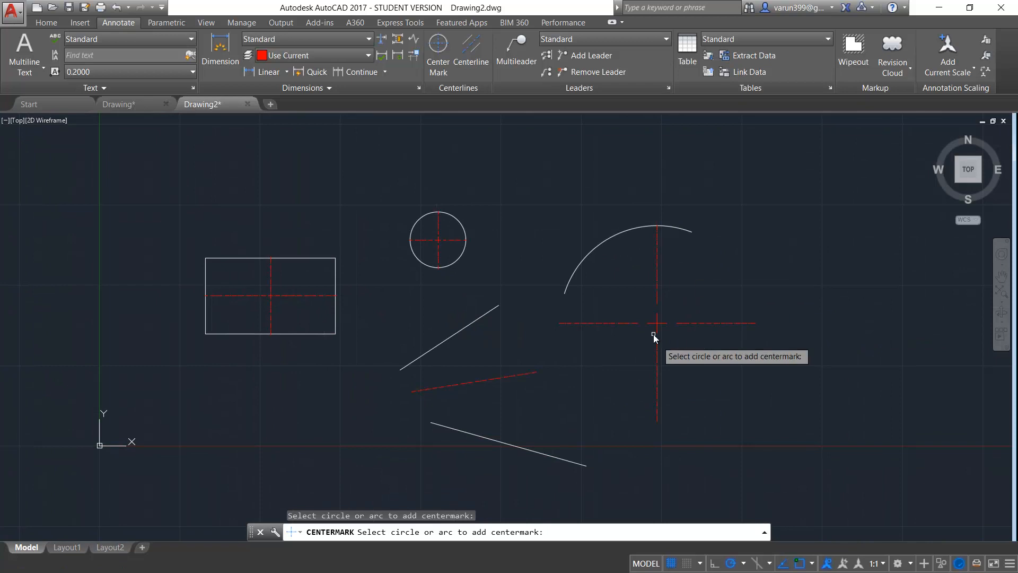
key(Escape)
text(M)
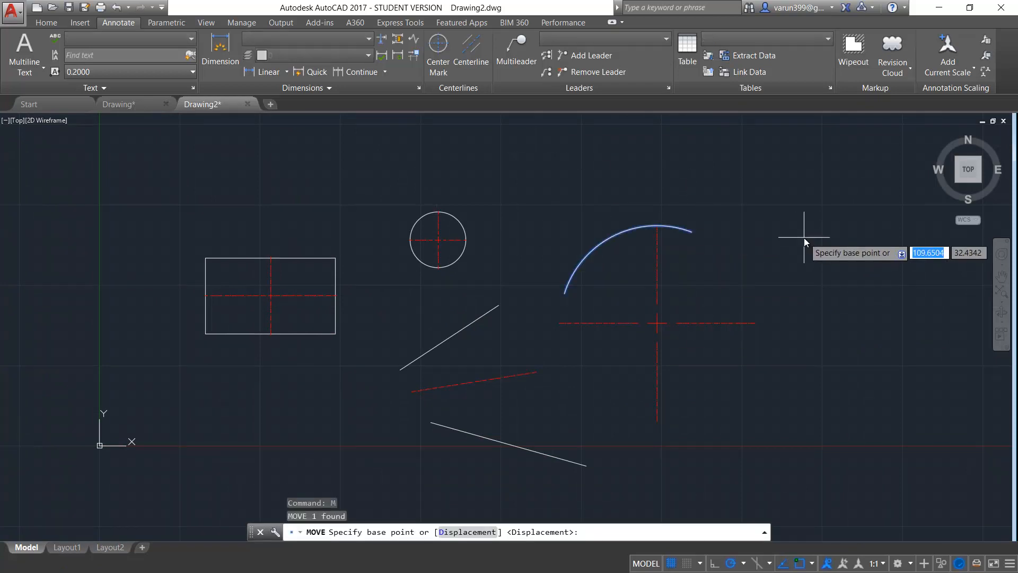
click(552, 299)
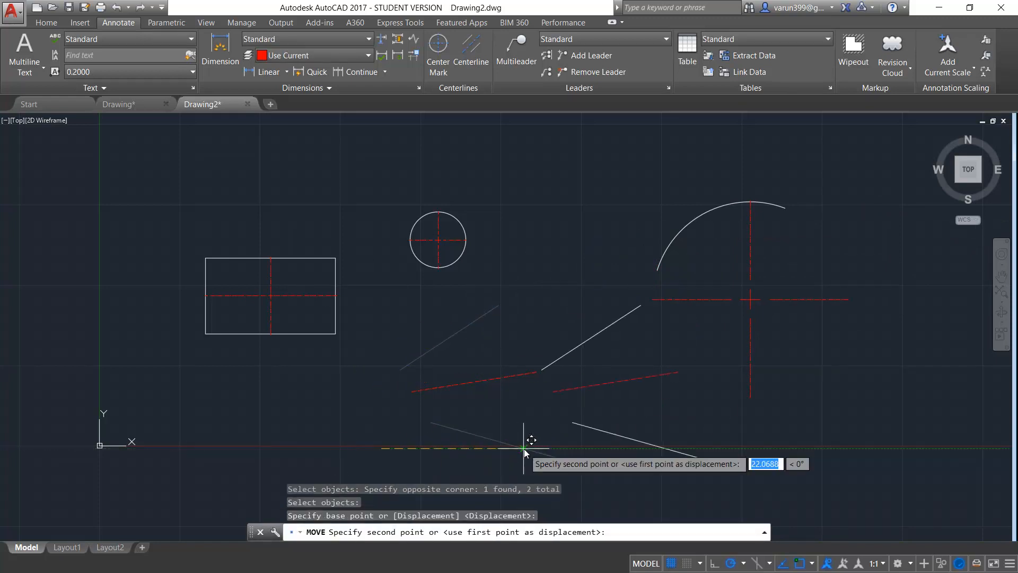
click(669, 416)
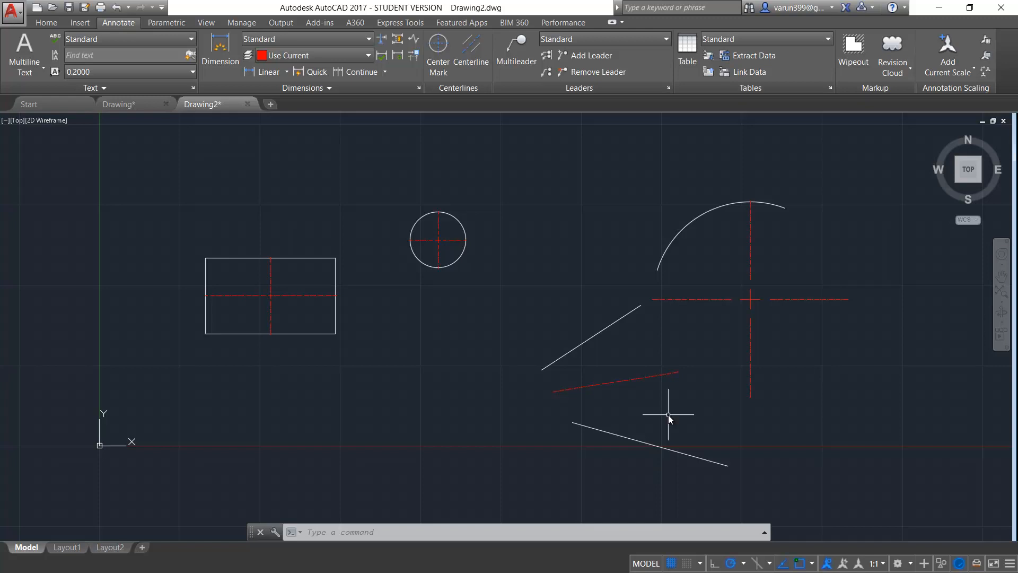
mouse_move(654, 410)
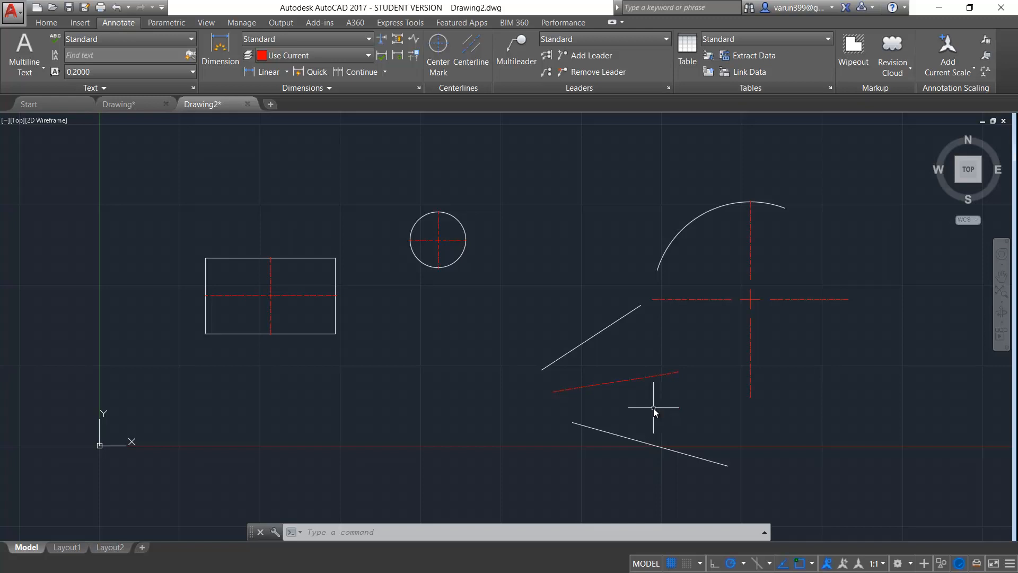
Switch to Drawing.dwg, zoom in, and try a center mark on the transformer circle.
click(118, 105)
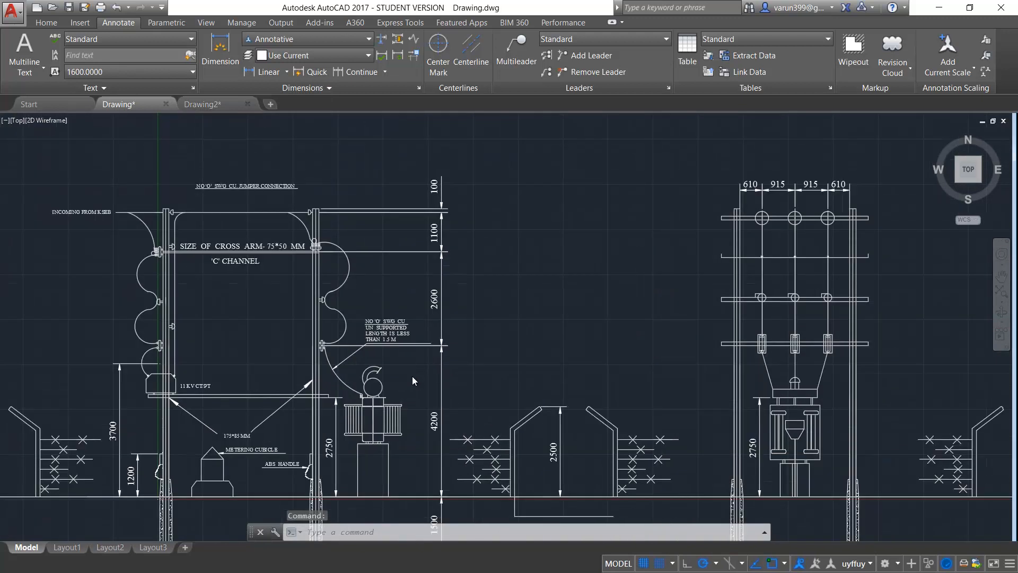
scroll(up, 3)
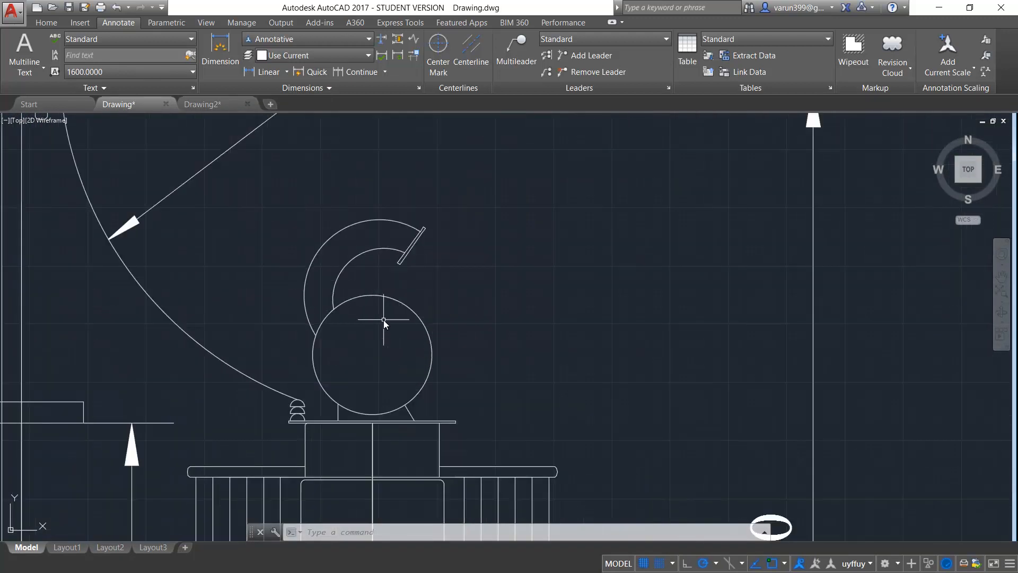
click(438, 49)
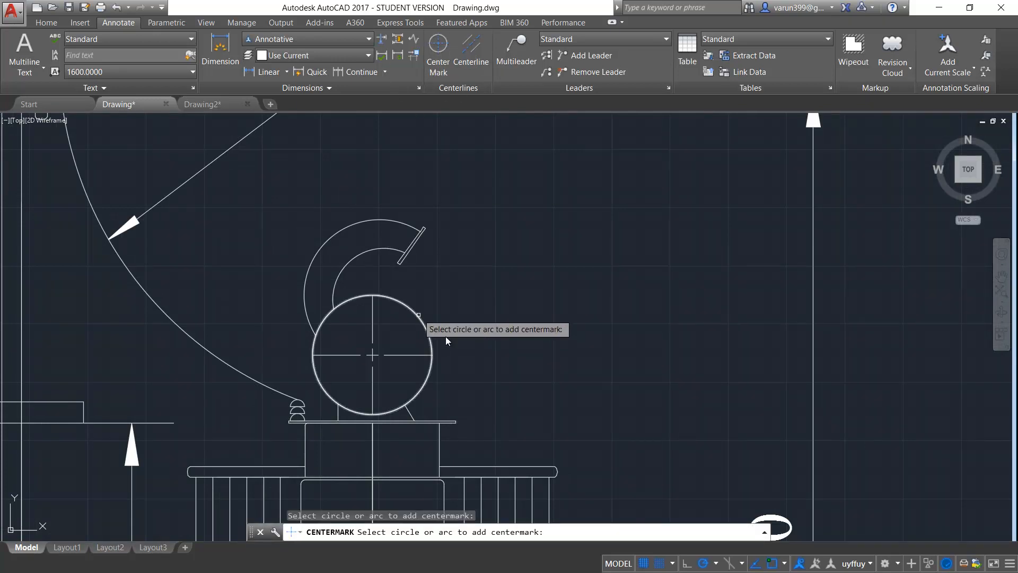
key(Escape)
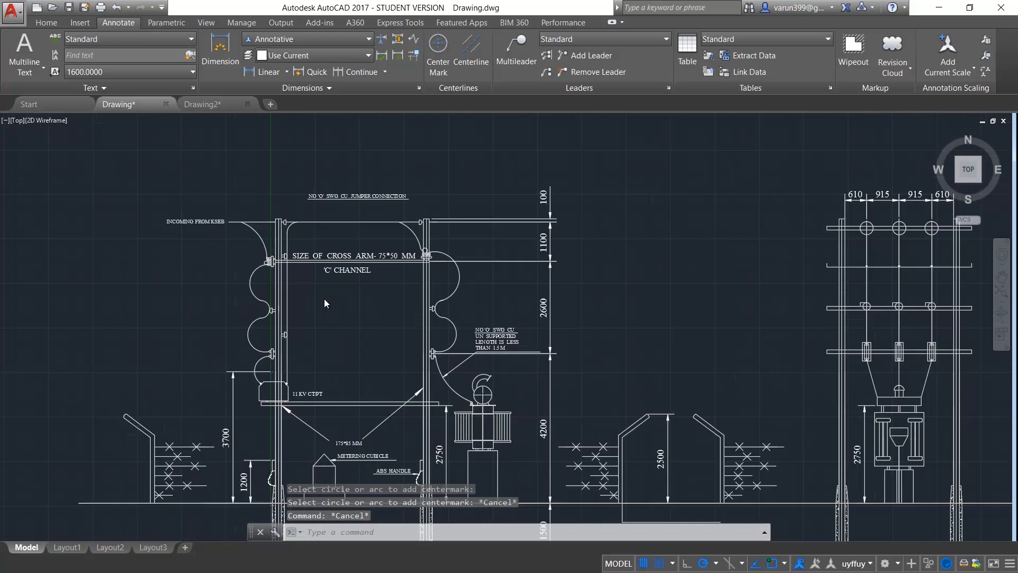
Start a centerline between the pole uprights and zoom back out.
scroll(up, 3)
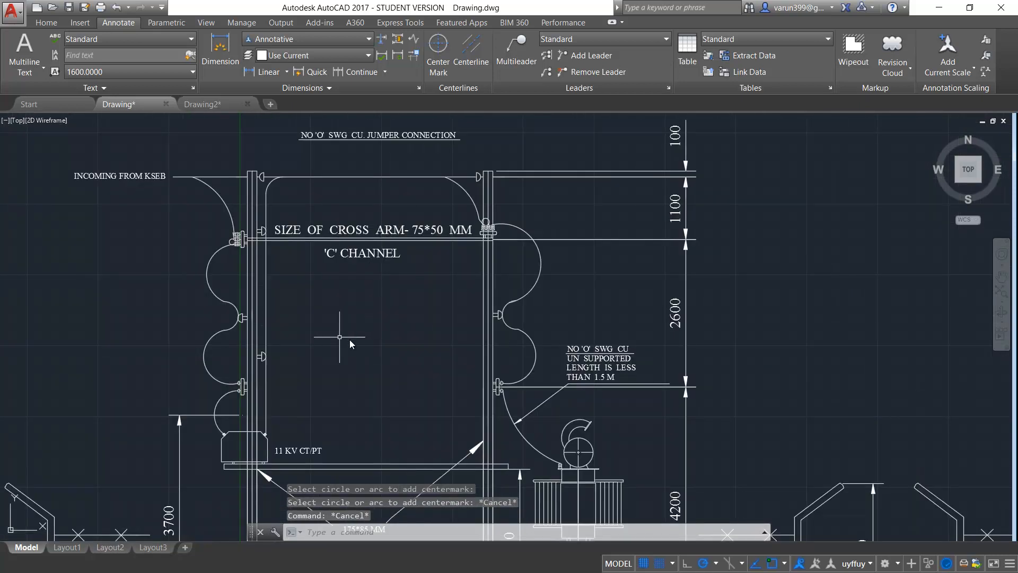
click(474, 53)
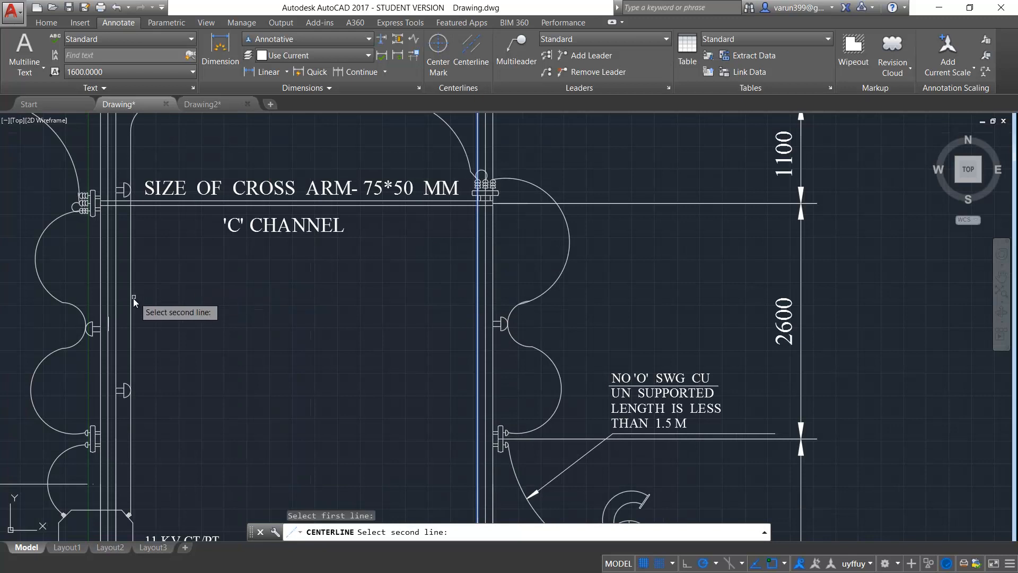
scroll(down, 3)
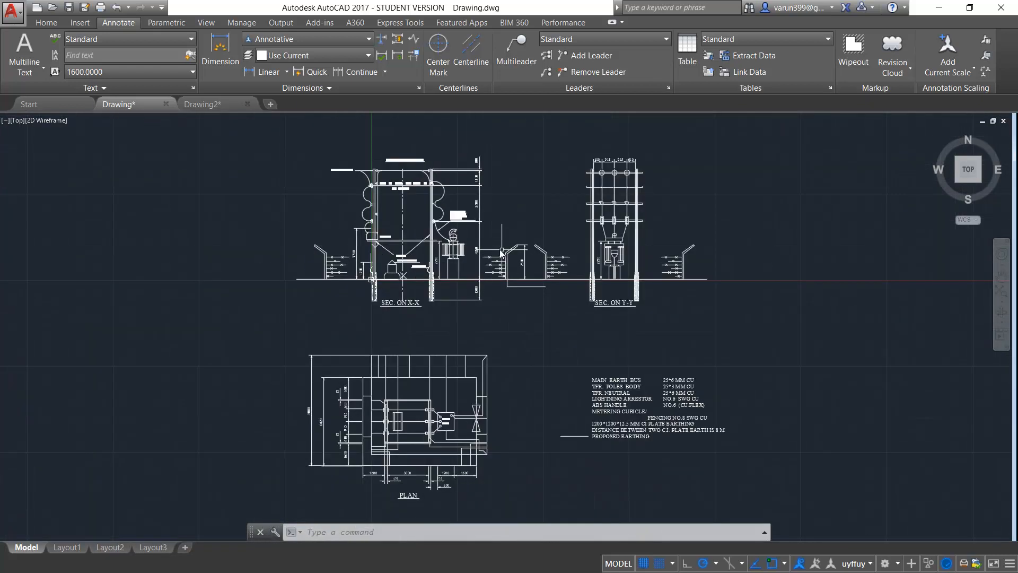
mouse_move(503, 252)
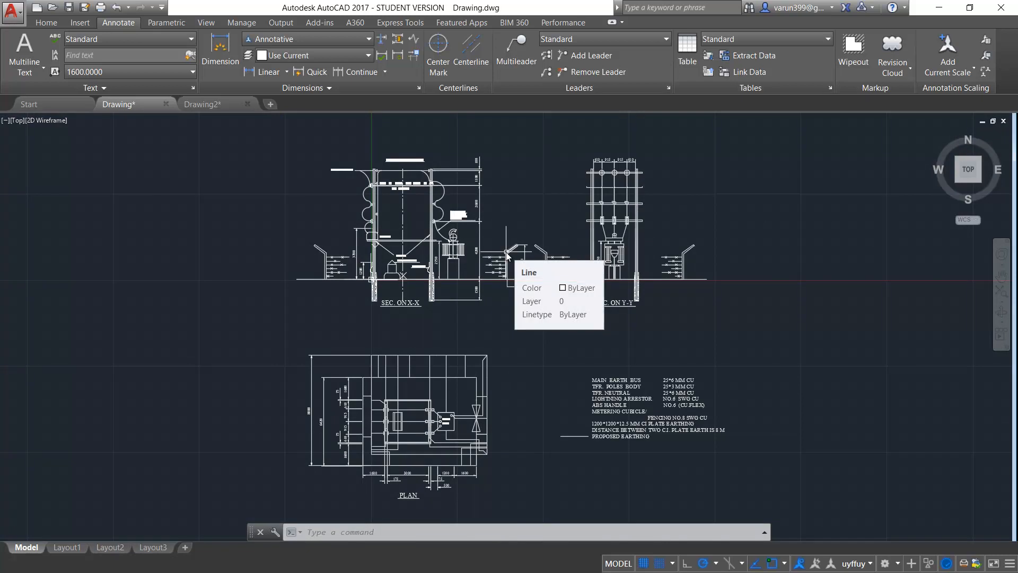